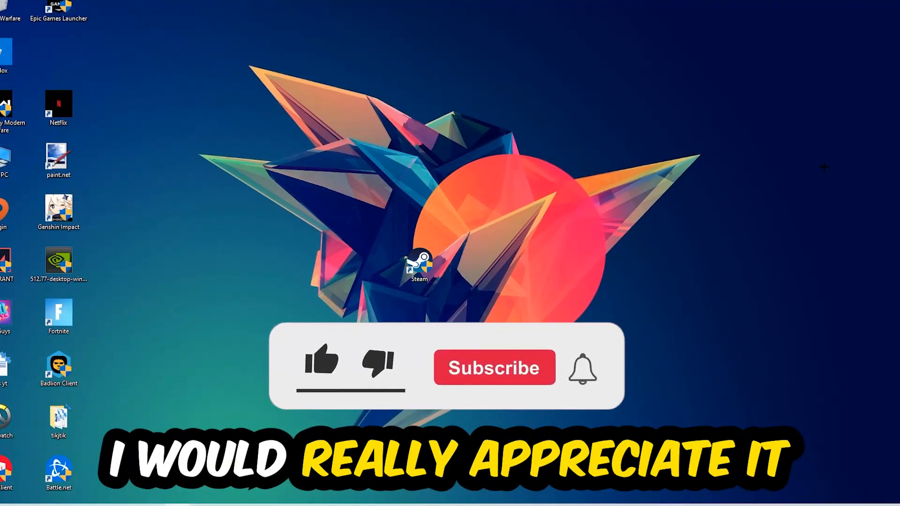
- Open Task Manager, sort processes by CPU then GPU usage, and close it
left_click(321, 365)
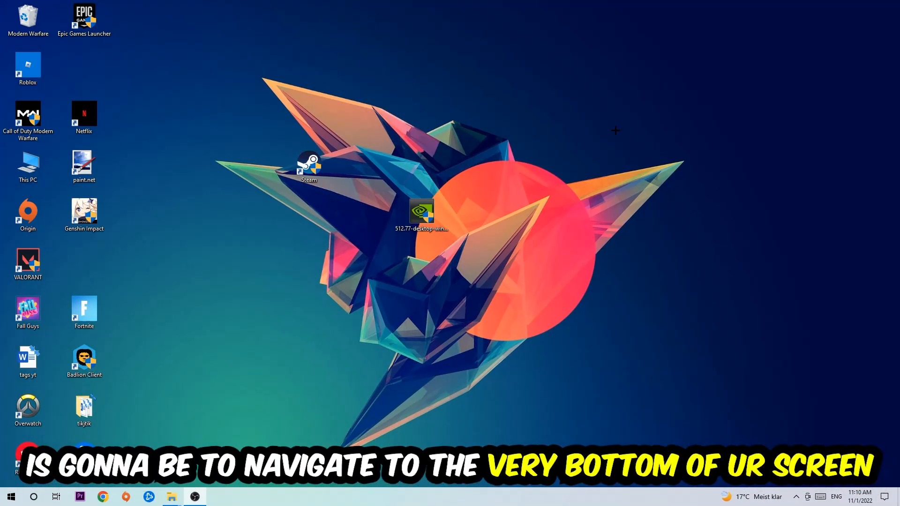
mouse_move(416, 99)
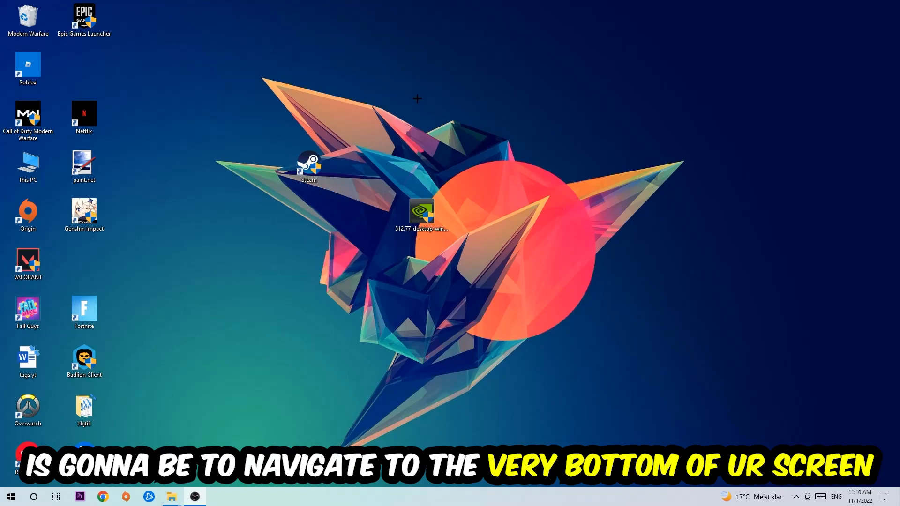
right_click(402, 496)
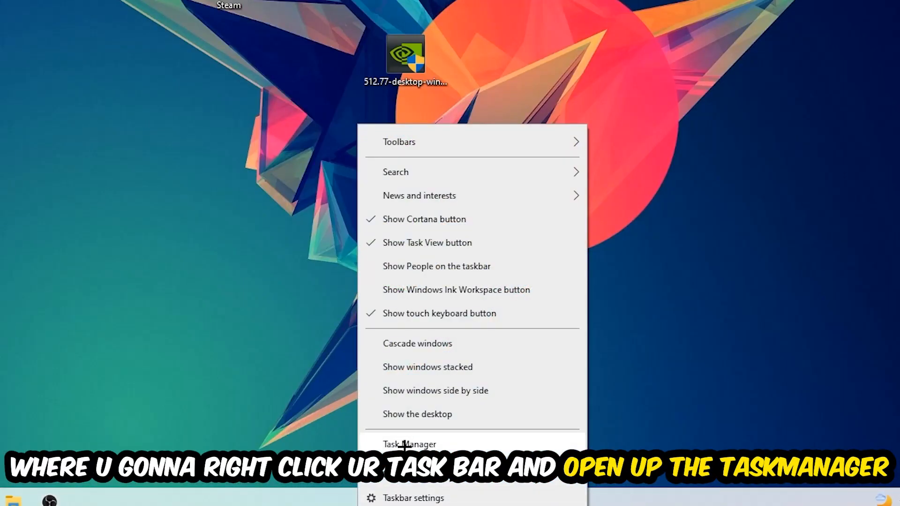
left_click(409, 444)
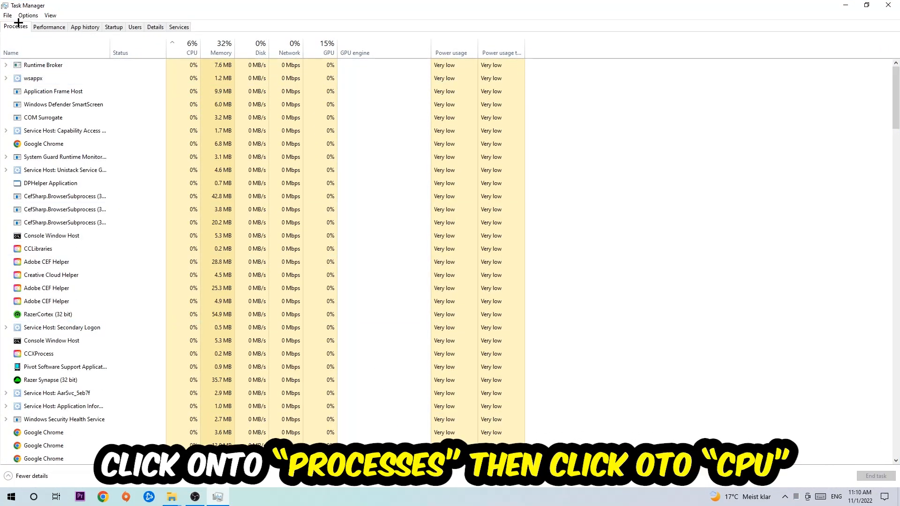
left_click(192, 45)
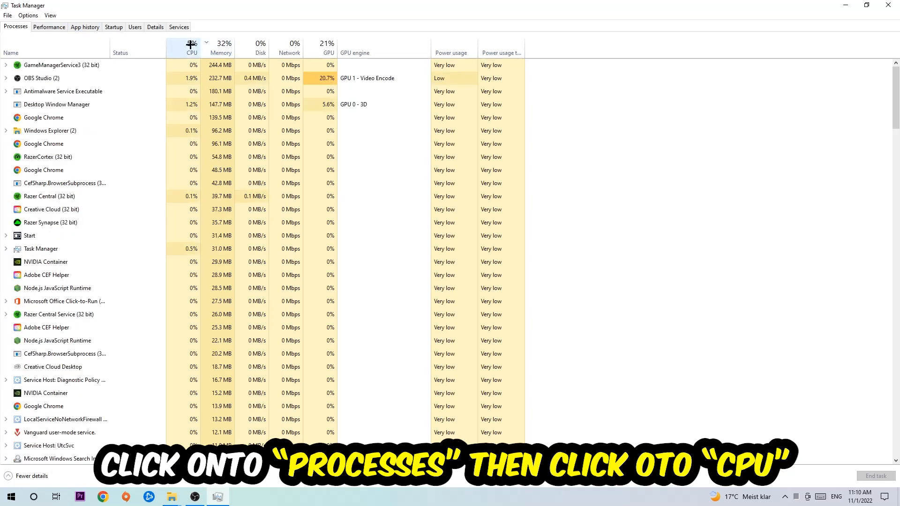
left_click(193, 47)
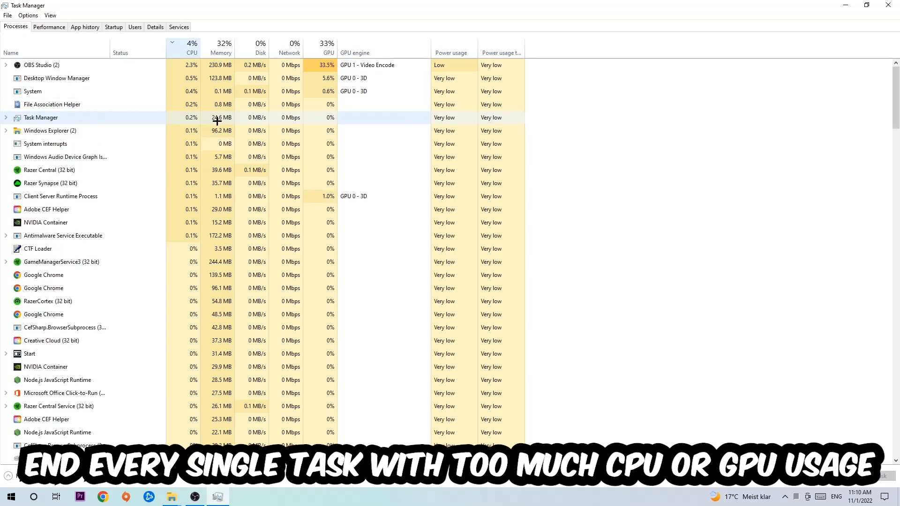
left_click(330, 47)
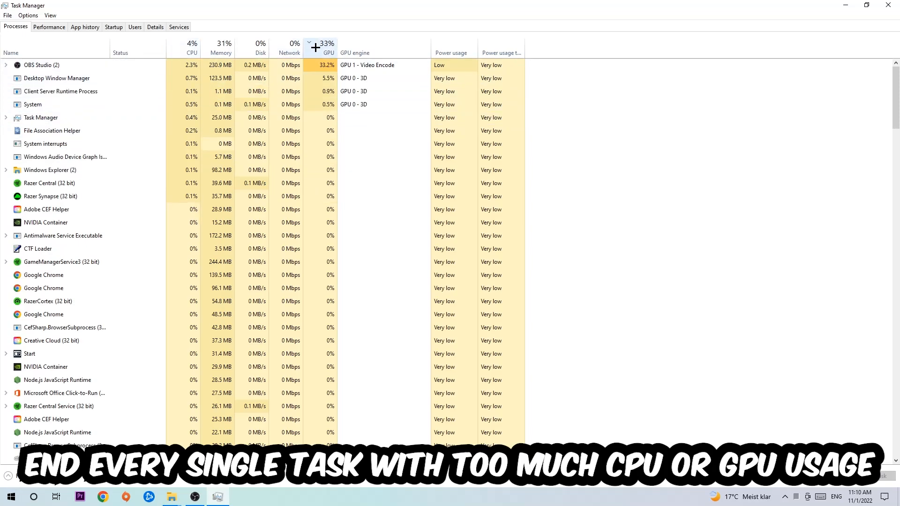
left_click(35, 65)
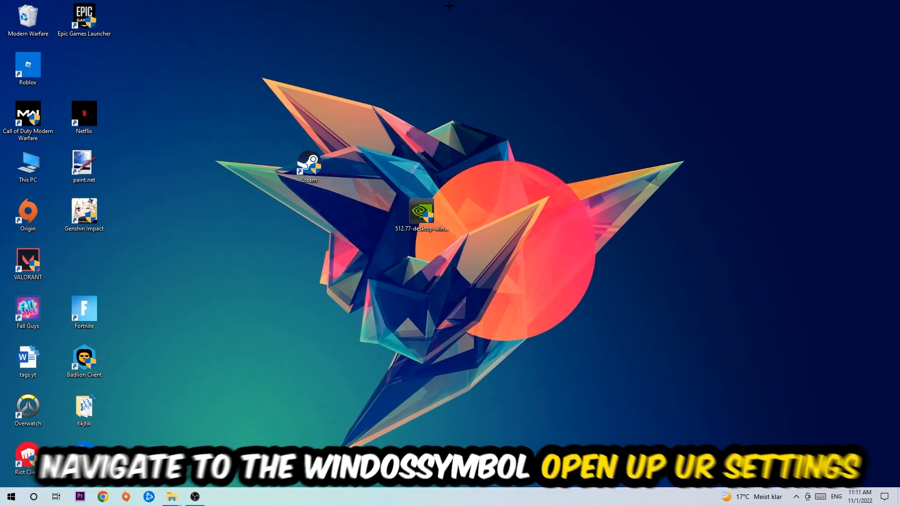
- Open Settings from Start and go to Gaming, where Xbox Game Bar is off
left_click(11, 496)
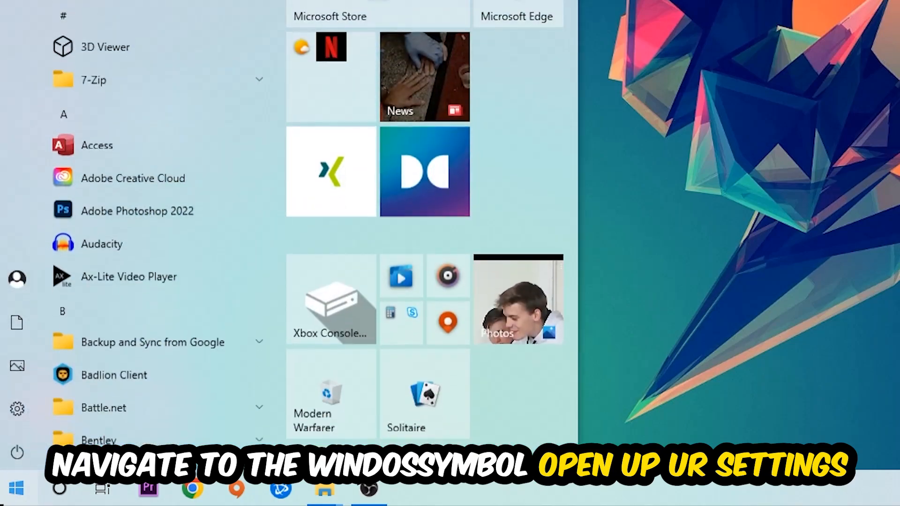
left_click(16, 408)
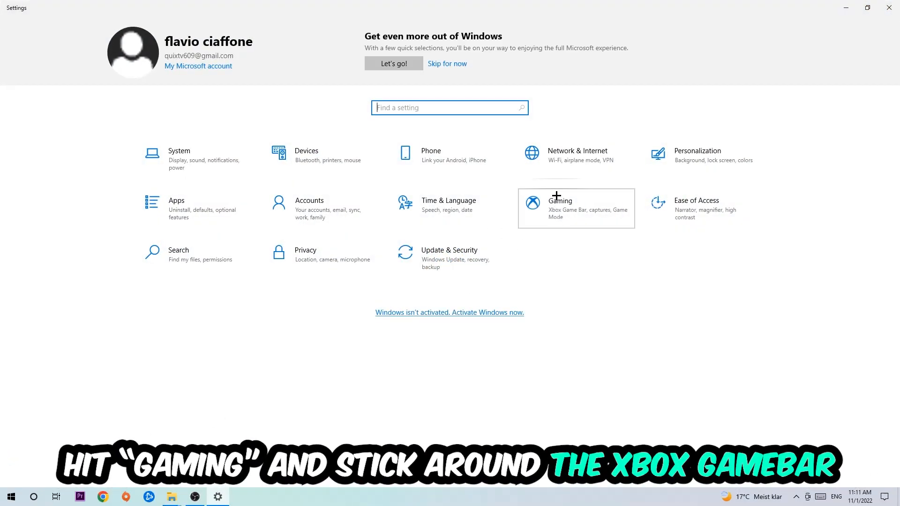
left_click(559, 200)
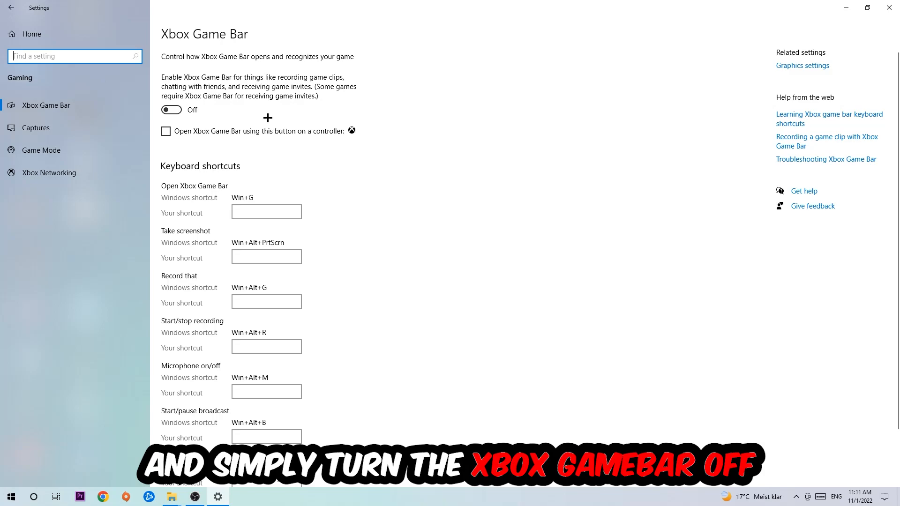
mouse_move(261, 114)
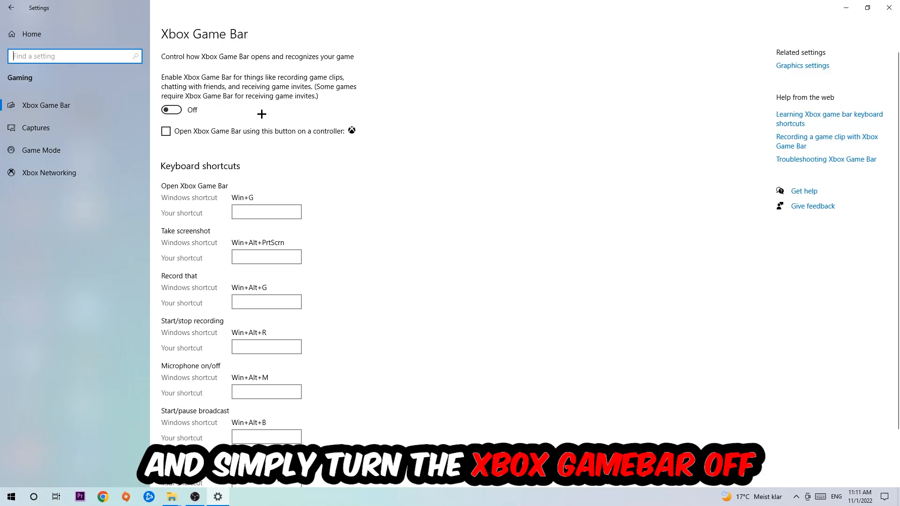
mouse_move(100, 134)
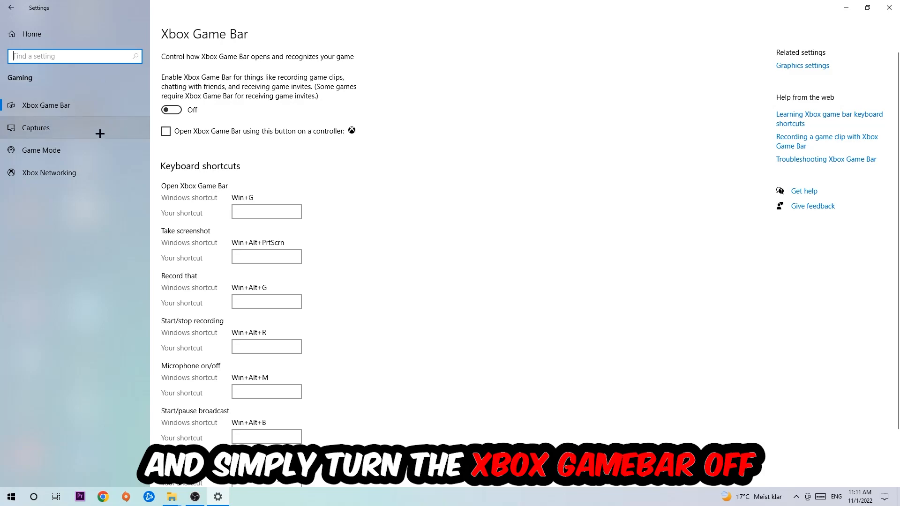
- Verify background recording is off under Captures, then view Game Mode, which is on
left_click(35, 127)
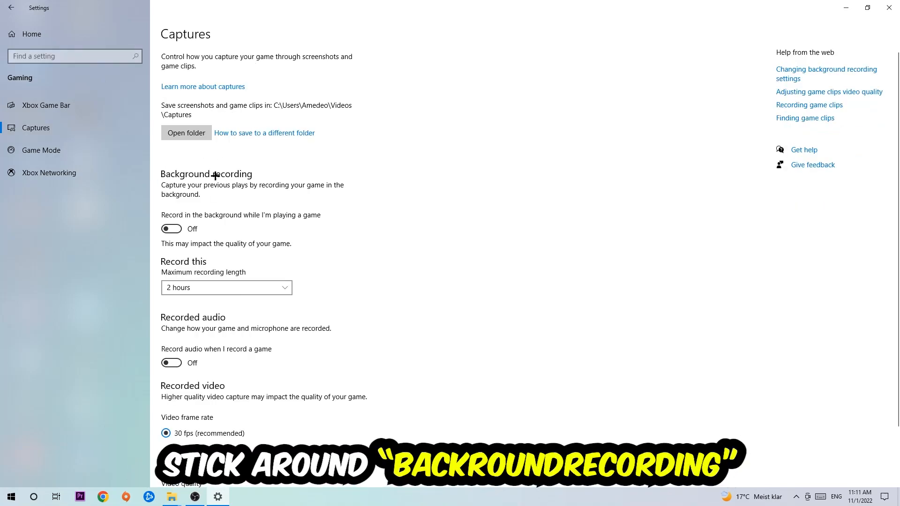
mouse_move(278, 218)
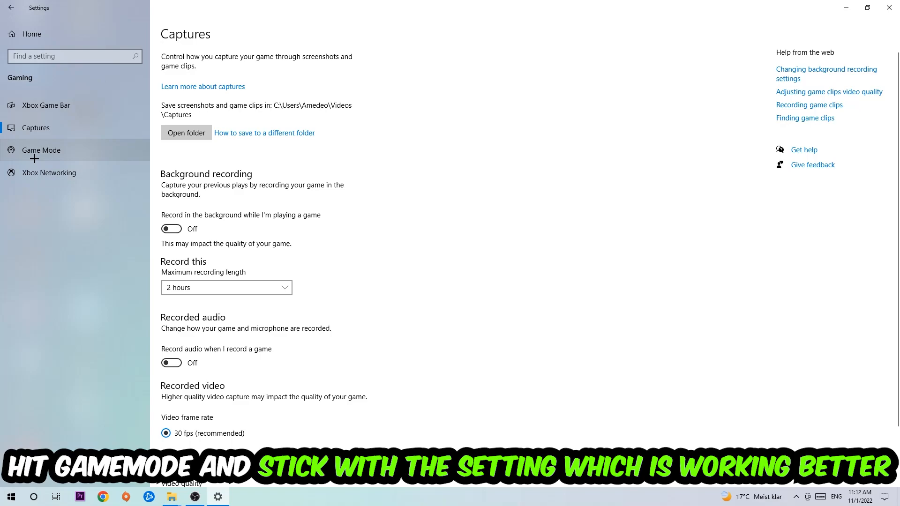
left_click(41, 150)
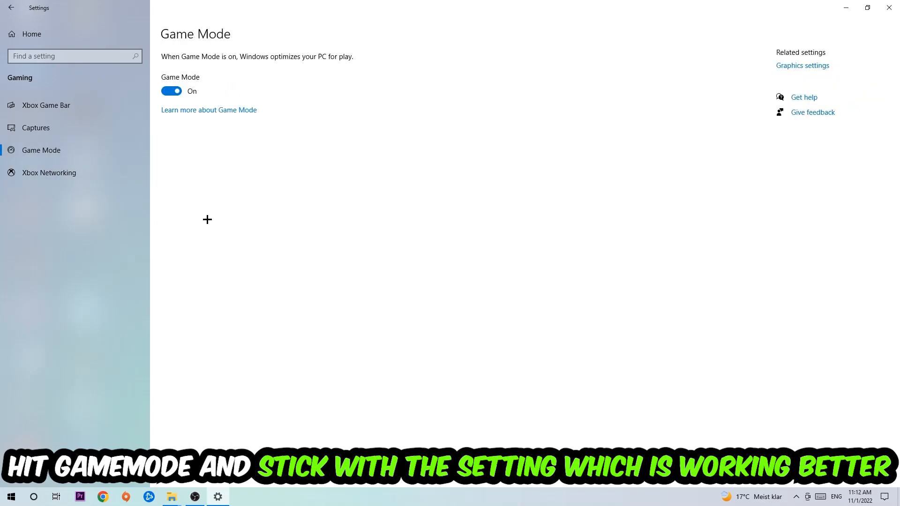
mouse_move(196, 157)
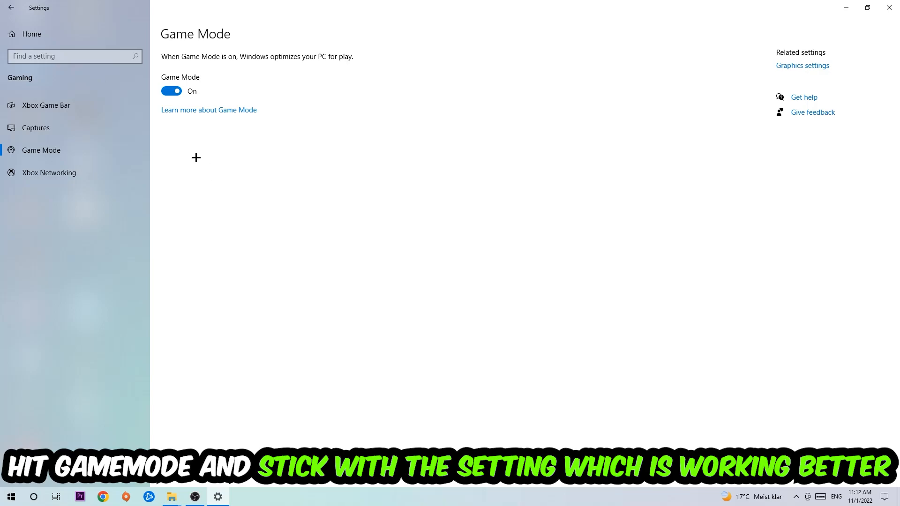
- Return to the Settings home page and open Update & Security
left_click(7, 8)
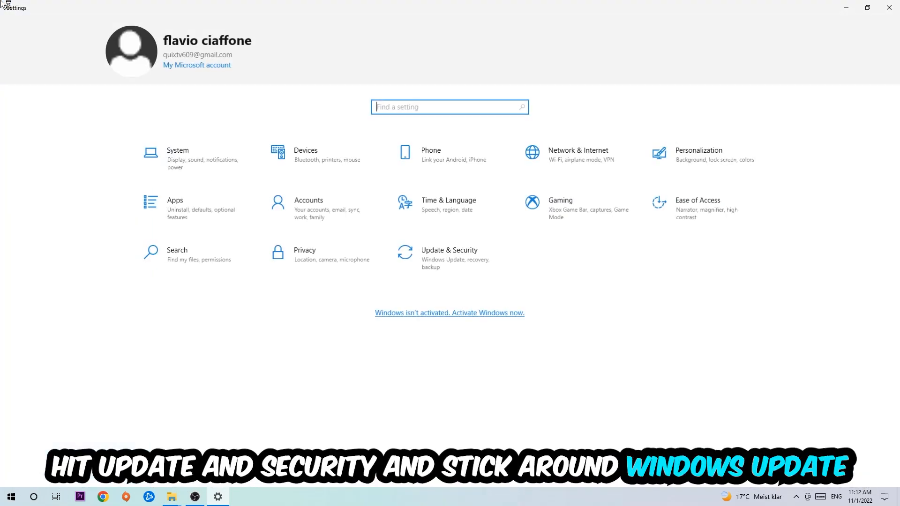
left_click(450, 250)
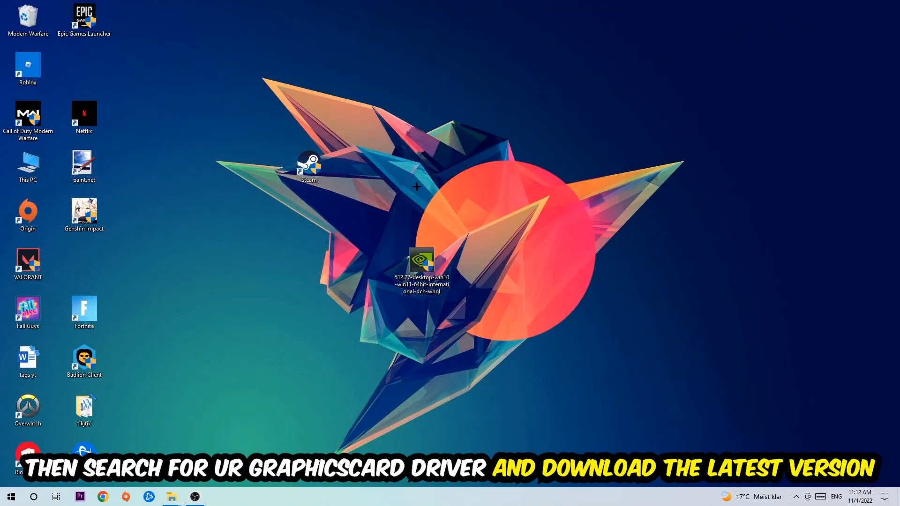
mouse_move(410, 175)
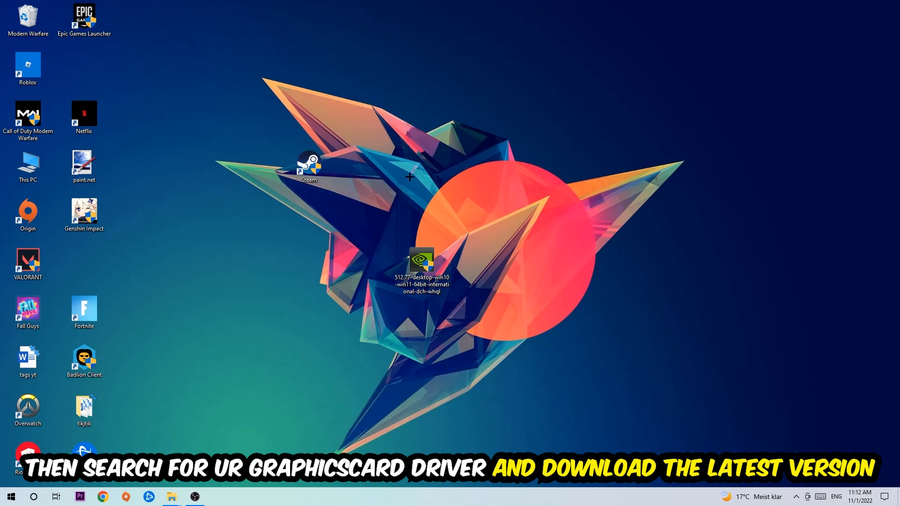
mouse_move(355, 167)
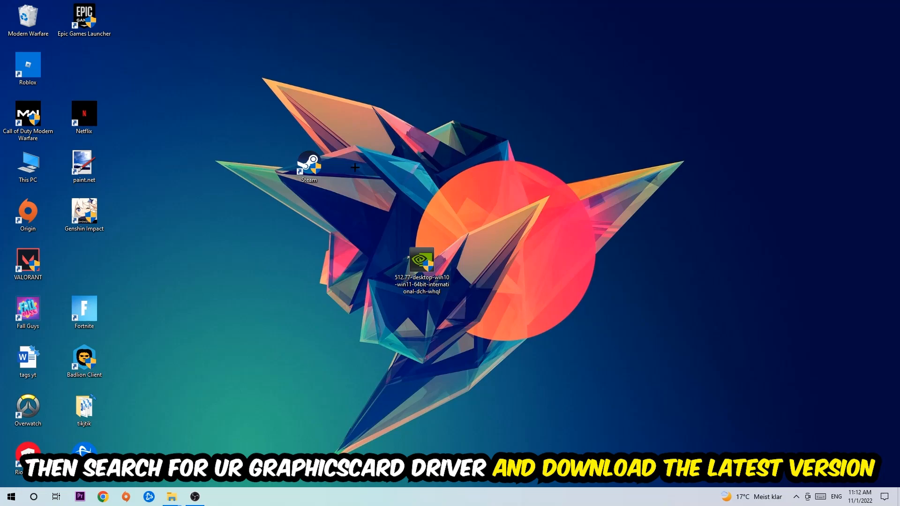